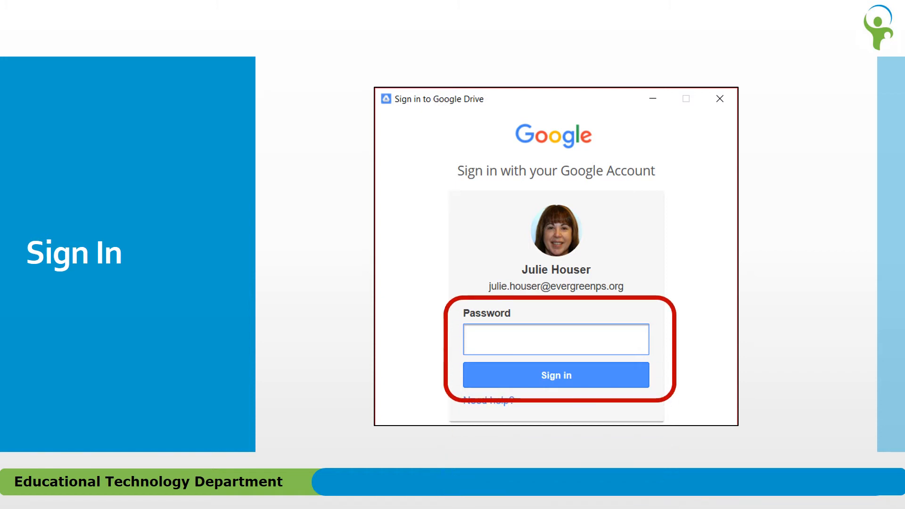
Submit the Google account password to reach the permissions request
{"action": "left_click", "coordinate": [556, 376]}
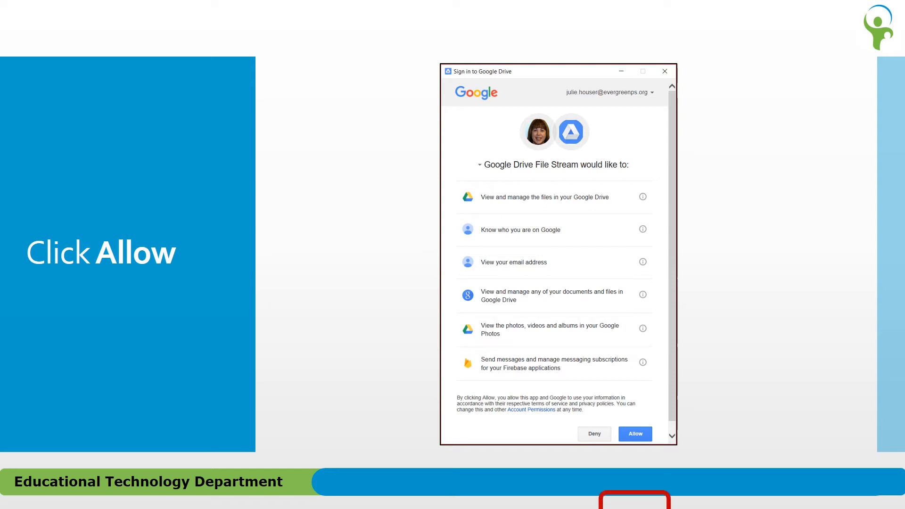
Allow Drive File Stream the requested access to Drive files and the account
{"action": "left_click", "coordinate": [636, 434]}
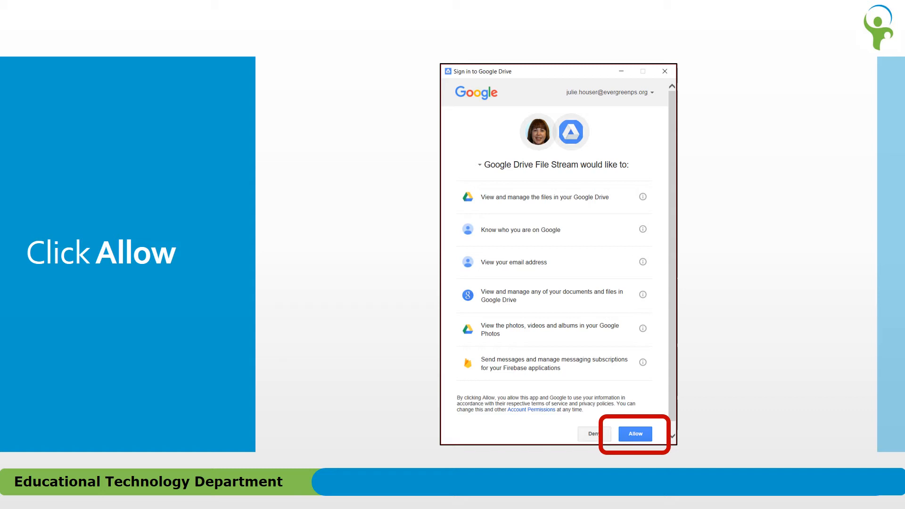
{"action": "left_click", "coordinate": [635, 434]}
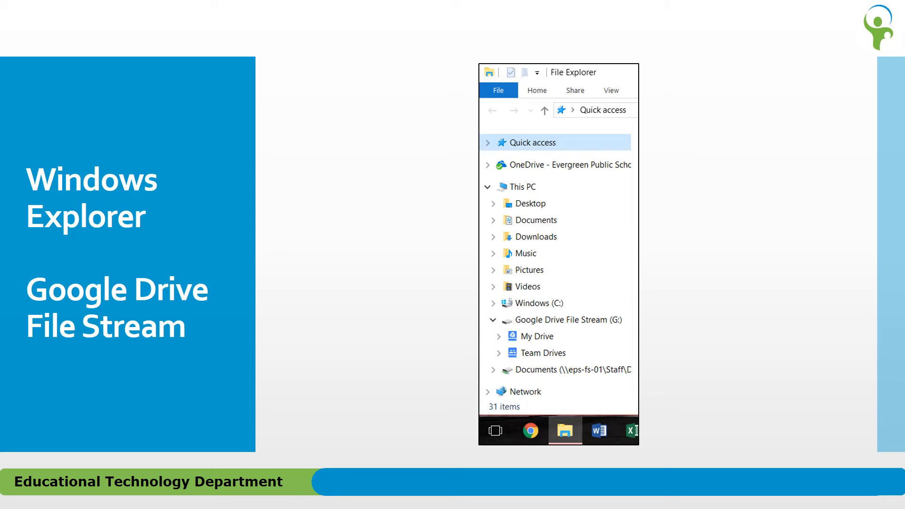
{"action": "left_click", "coordinate": [565, 431]}
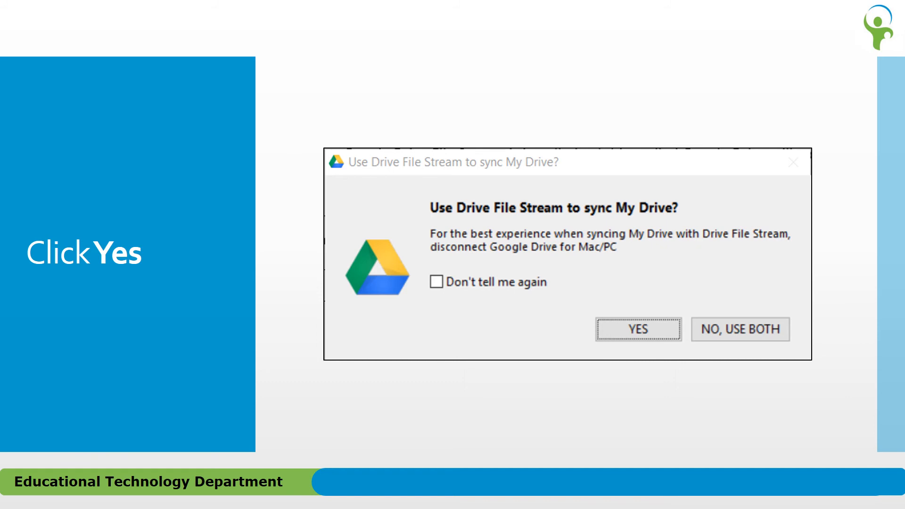
Answer Yes to syncing My Drive with Drive File Stream instead of Google Drive for Mac/PC
{"action": "left_click", "coordinate": [638, 330]}
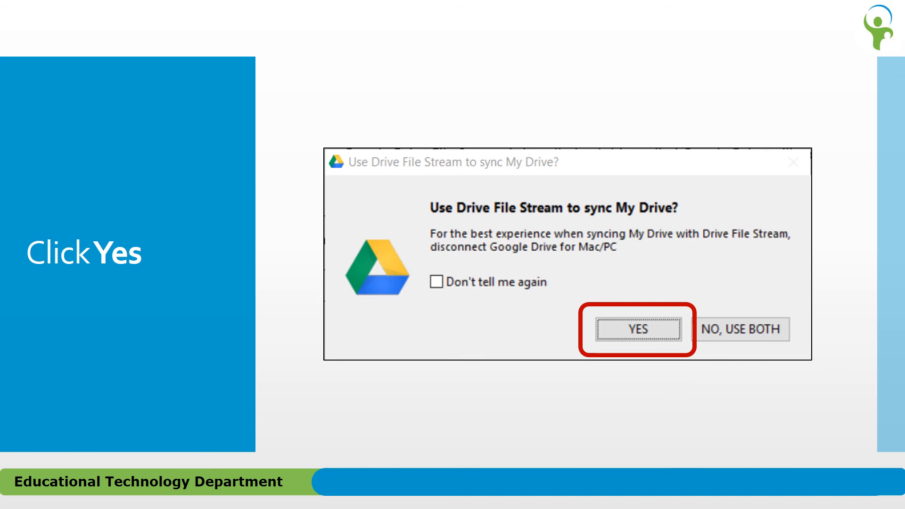